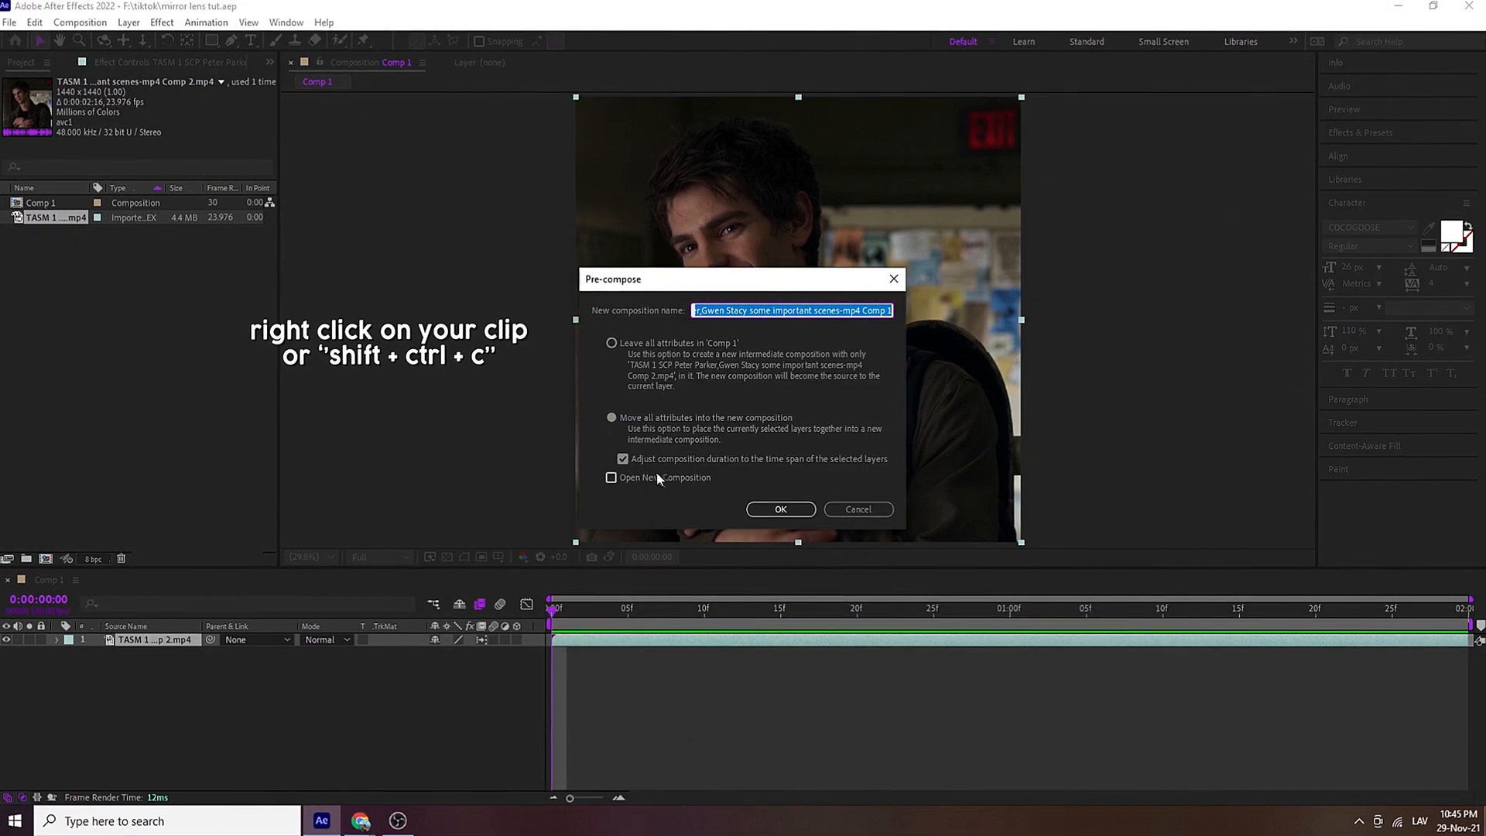
- Confirm pre-composing the clip, then head to the Layer menu for an adjustment layer
left_click(780, 510)
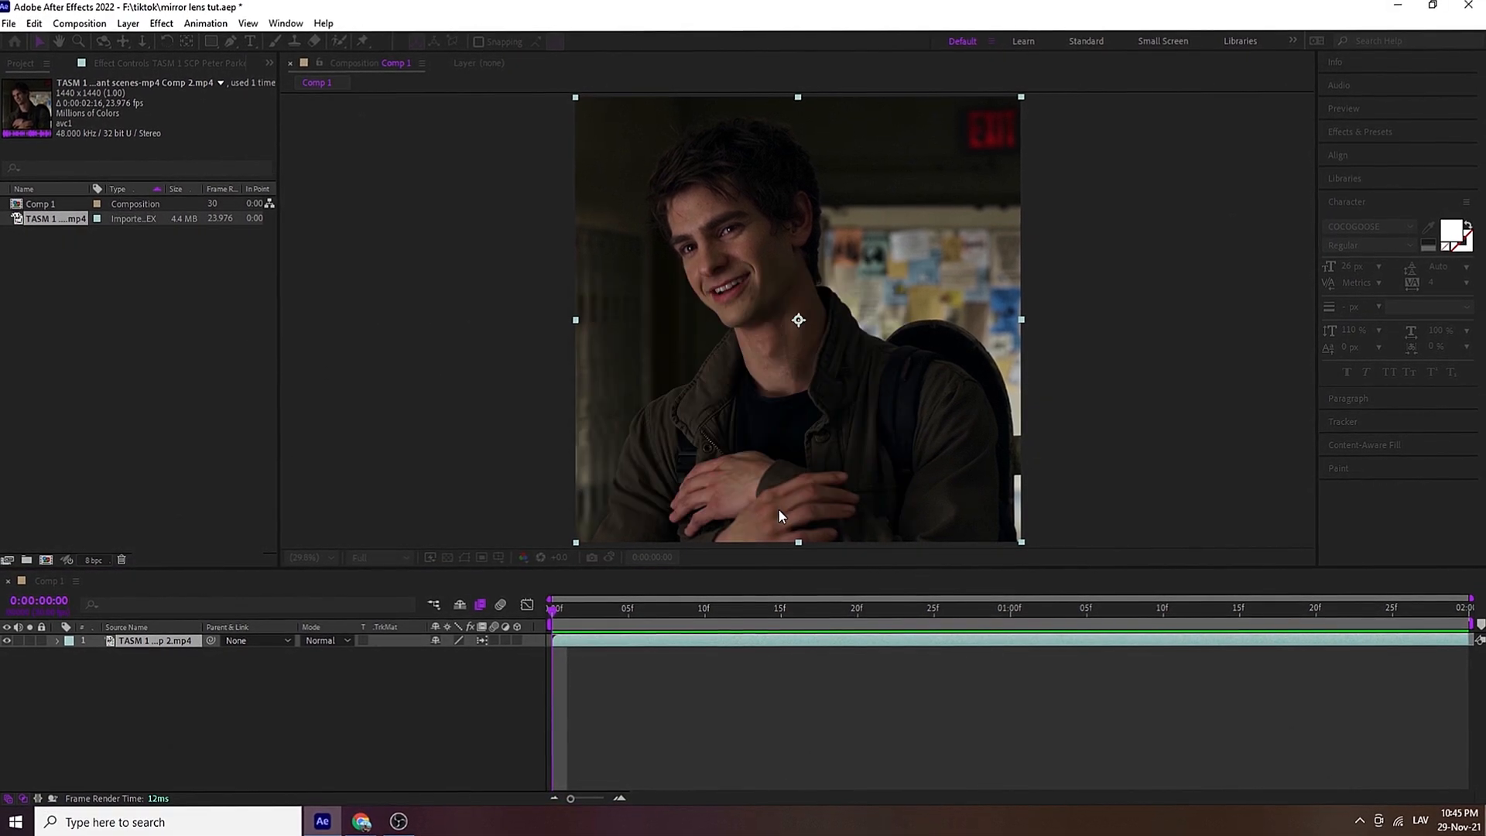
left_click(127, 23)
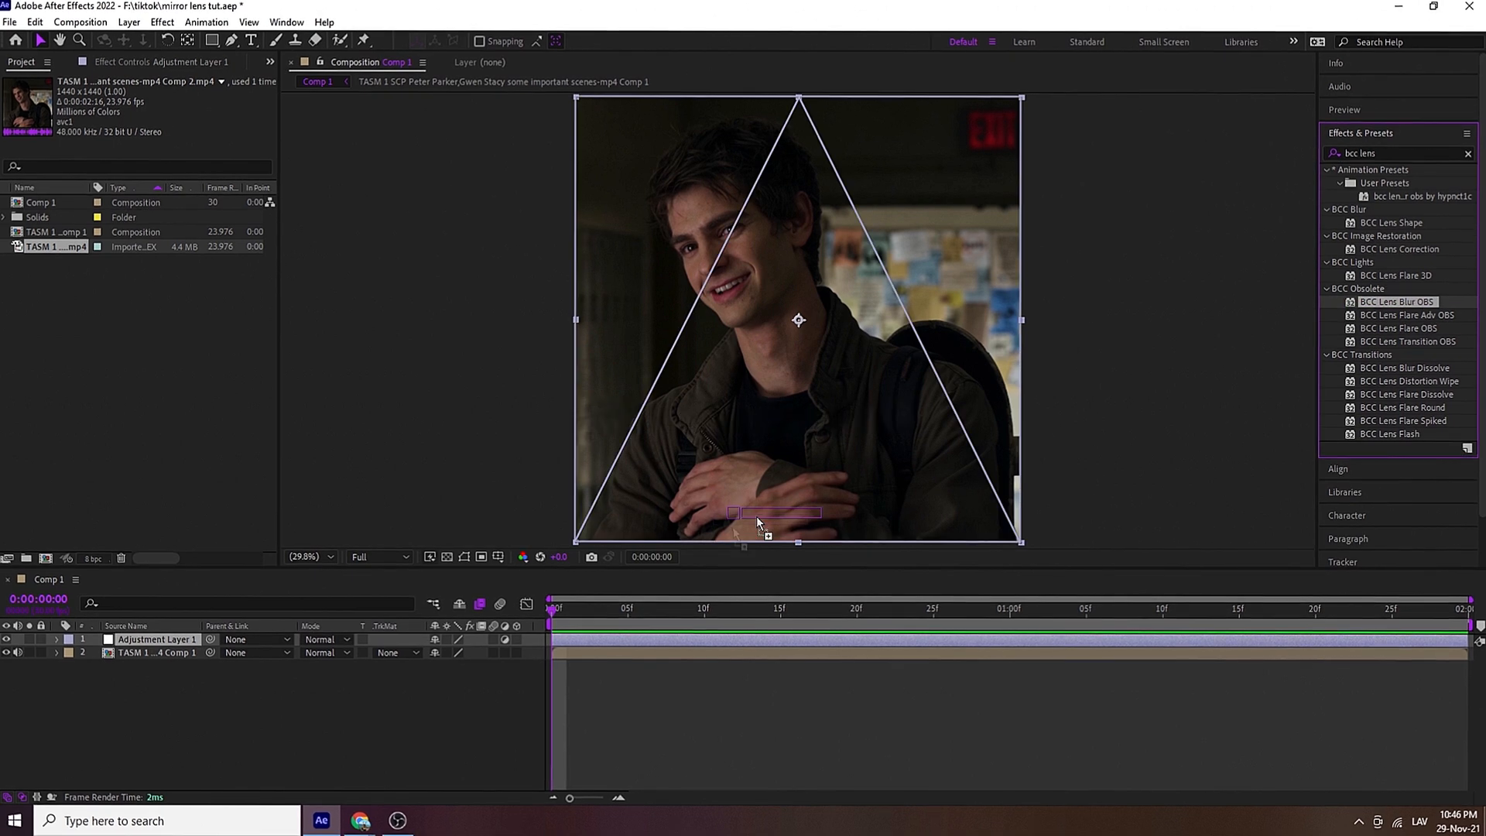
- Apply BCC Lens Blur OBS to the adjustment layer with Sharp quality and reveal its properties
double_click(1398, 301)
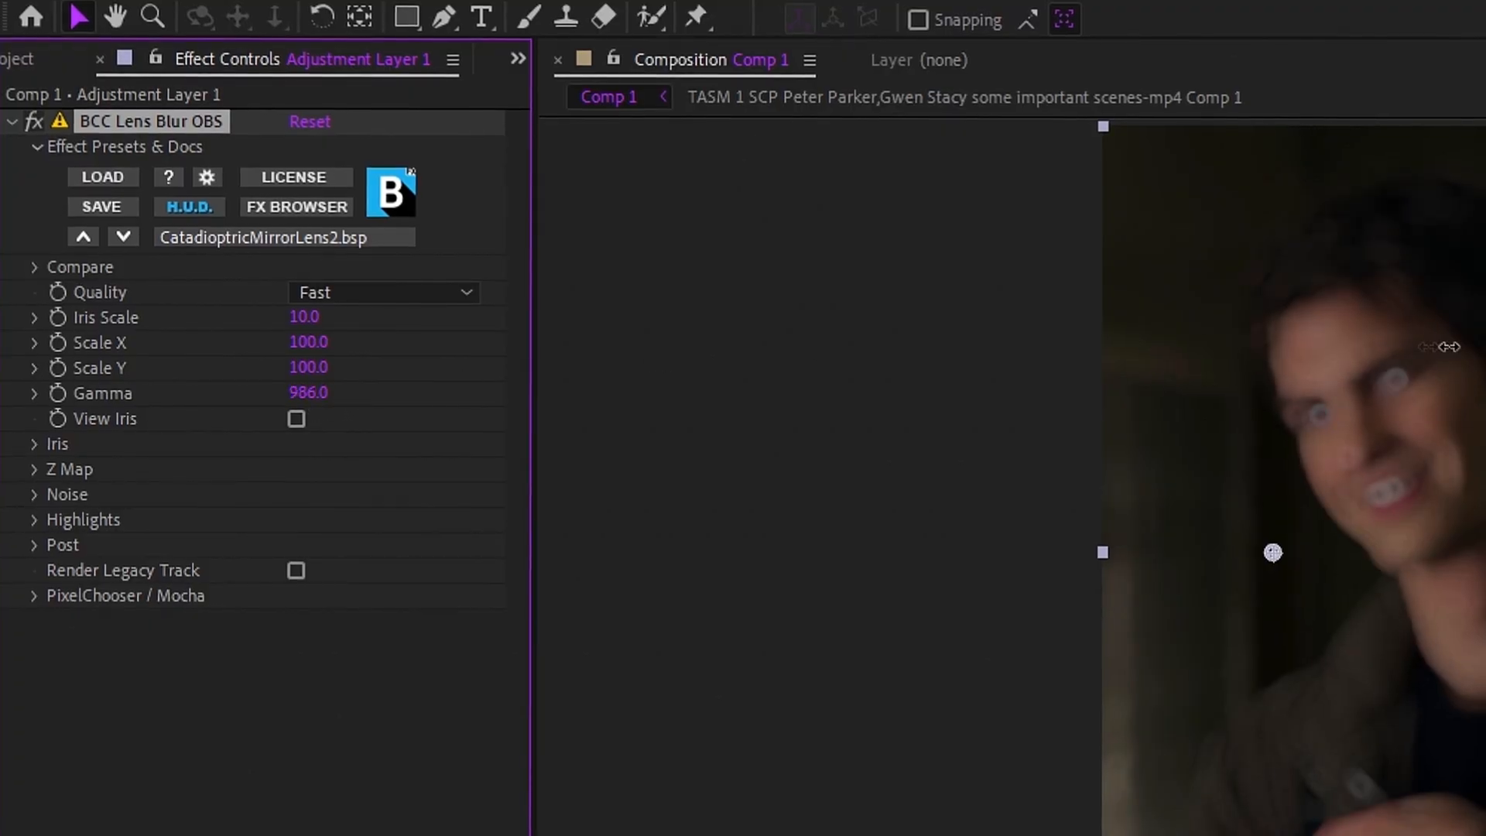
left_click(384, 292)
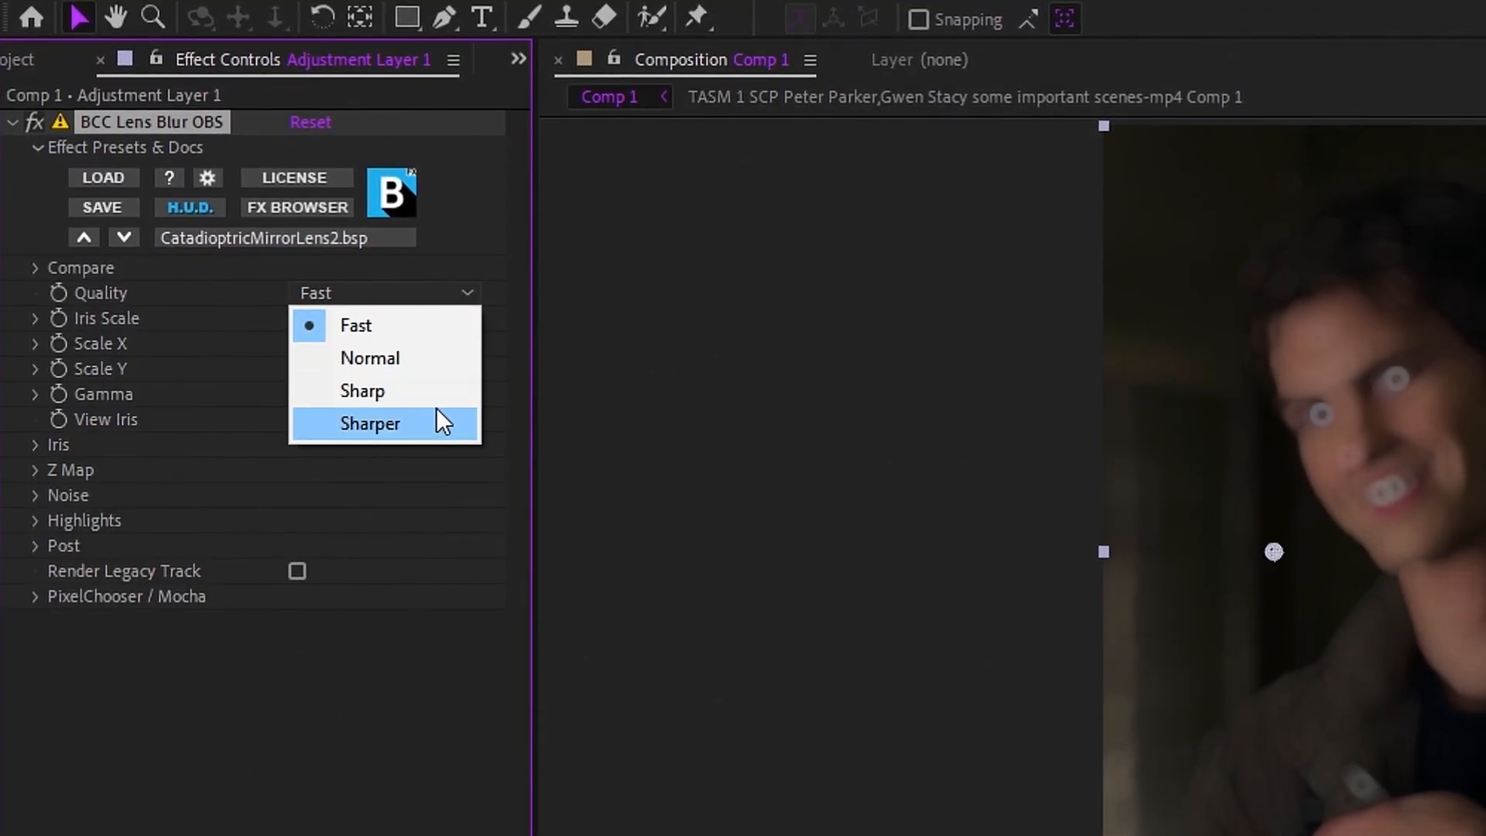
left_click(362, 390)
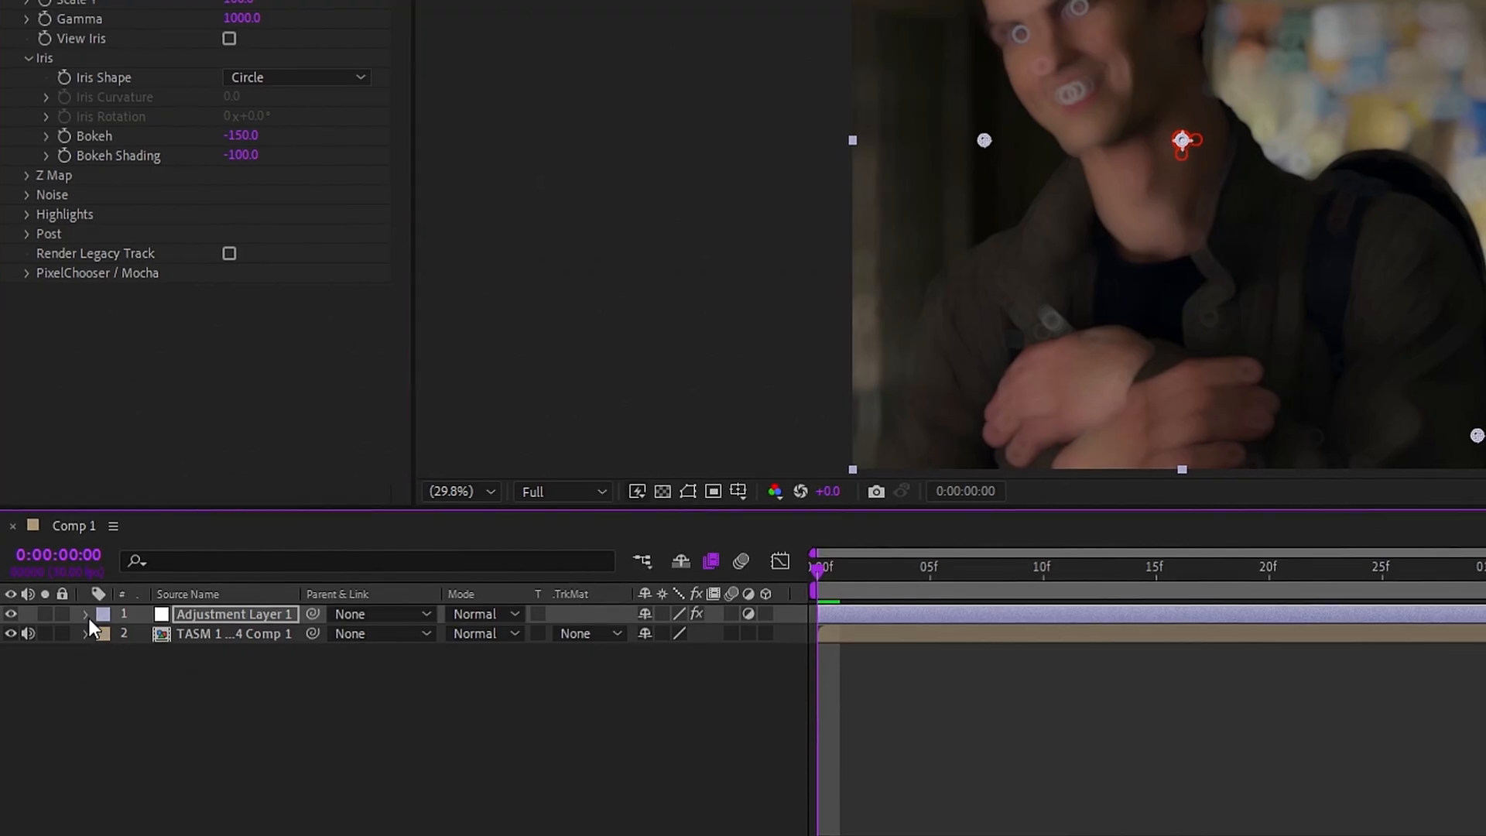
left_click(85, 614)
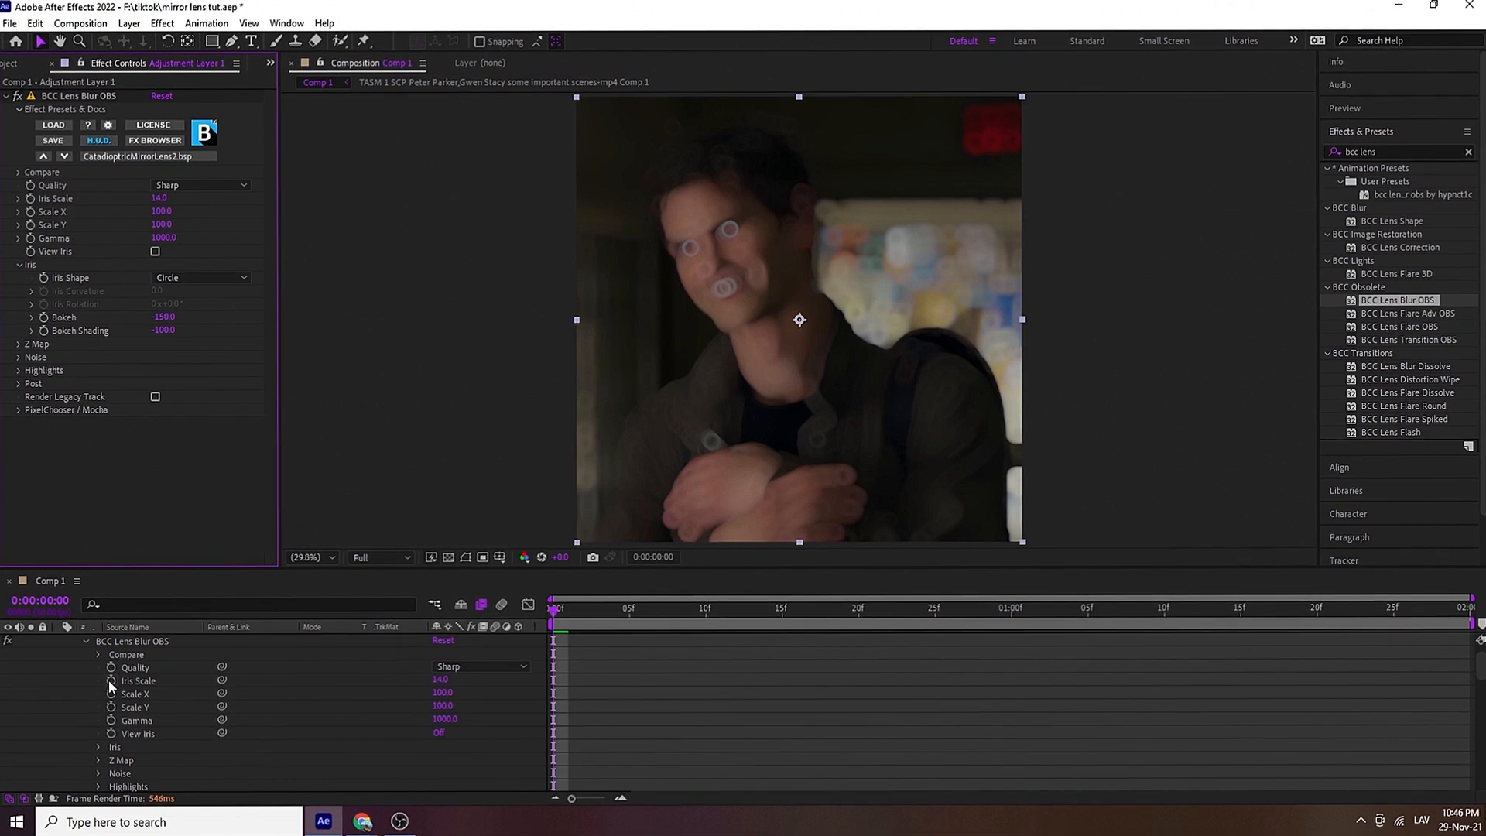
- Enable keyframing on the lens blur's Iris Scale via its stopwatch
left_click(1042, 608)
type("bright")
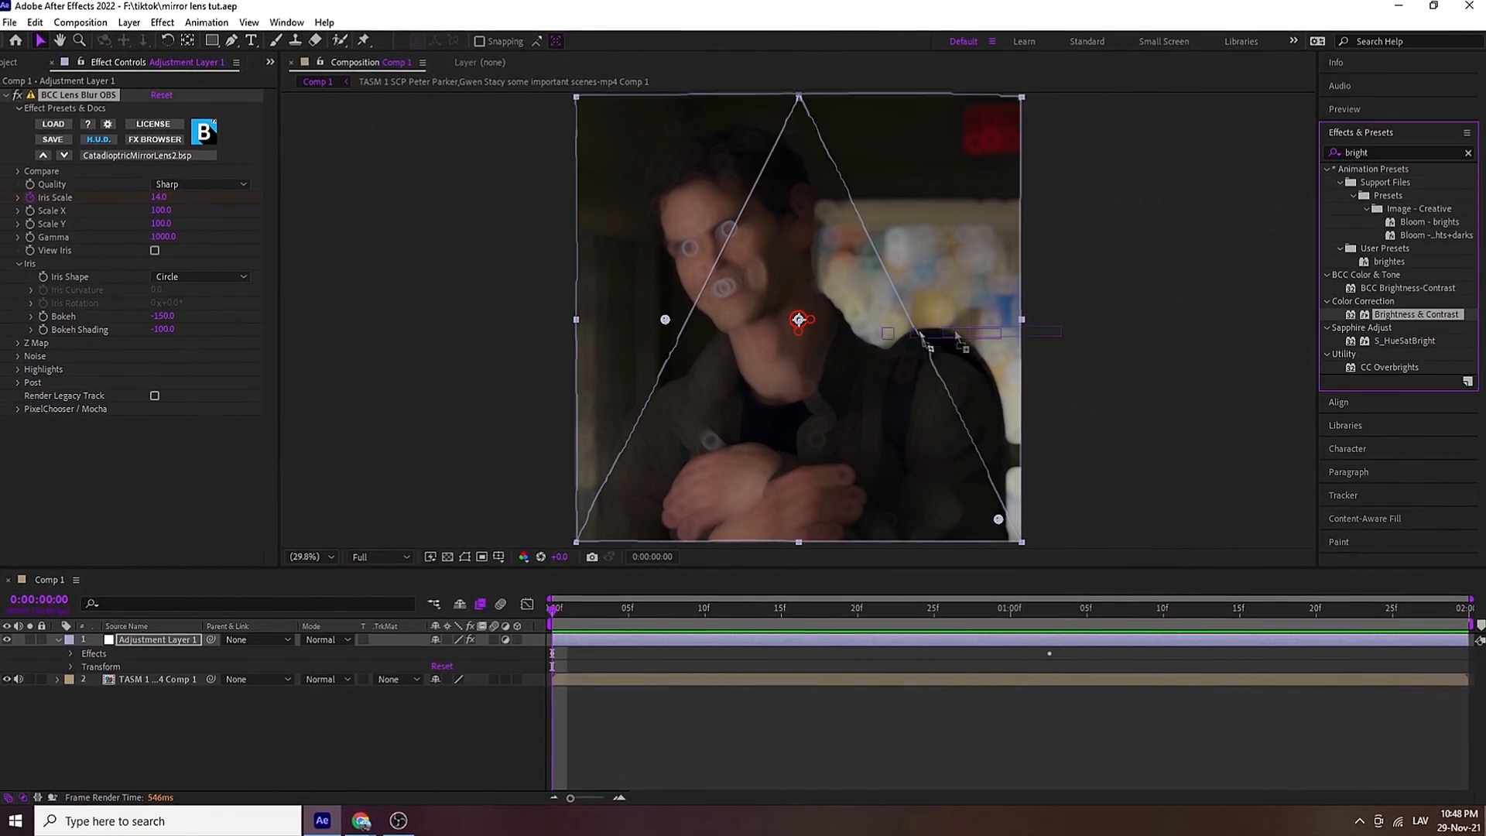
- Apply Brightness & Contrast to the adjustment layer and start keyframing Brightness
double_click(1418, 314)
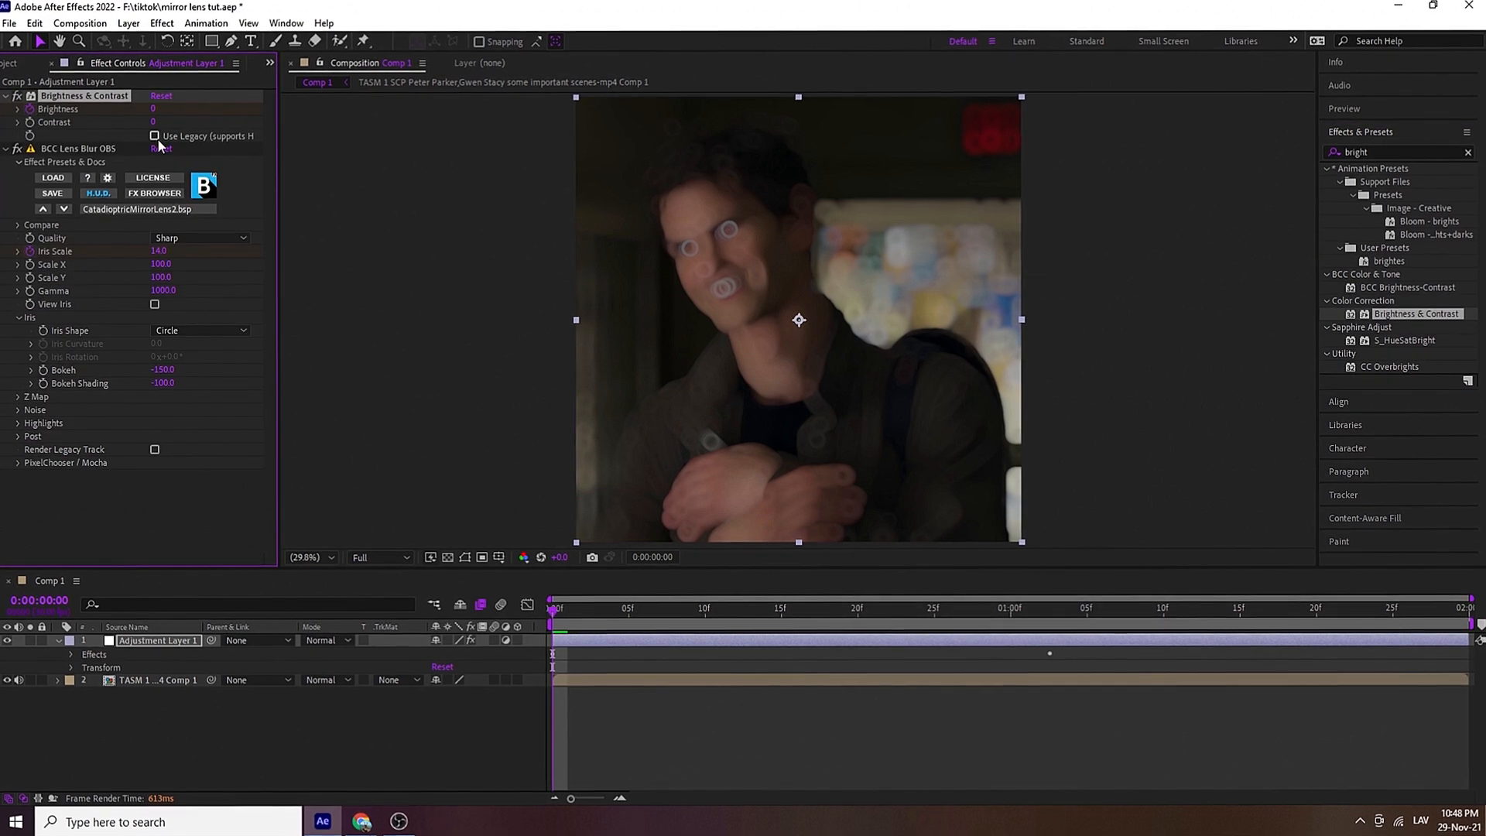
left_click(628, 607)
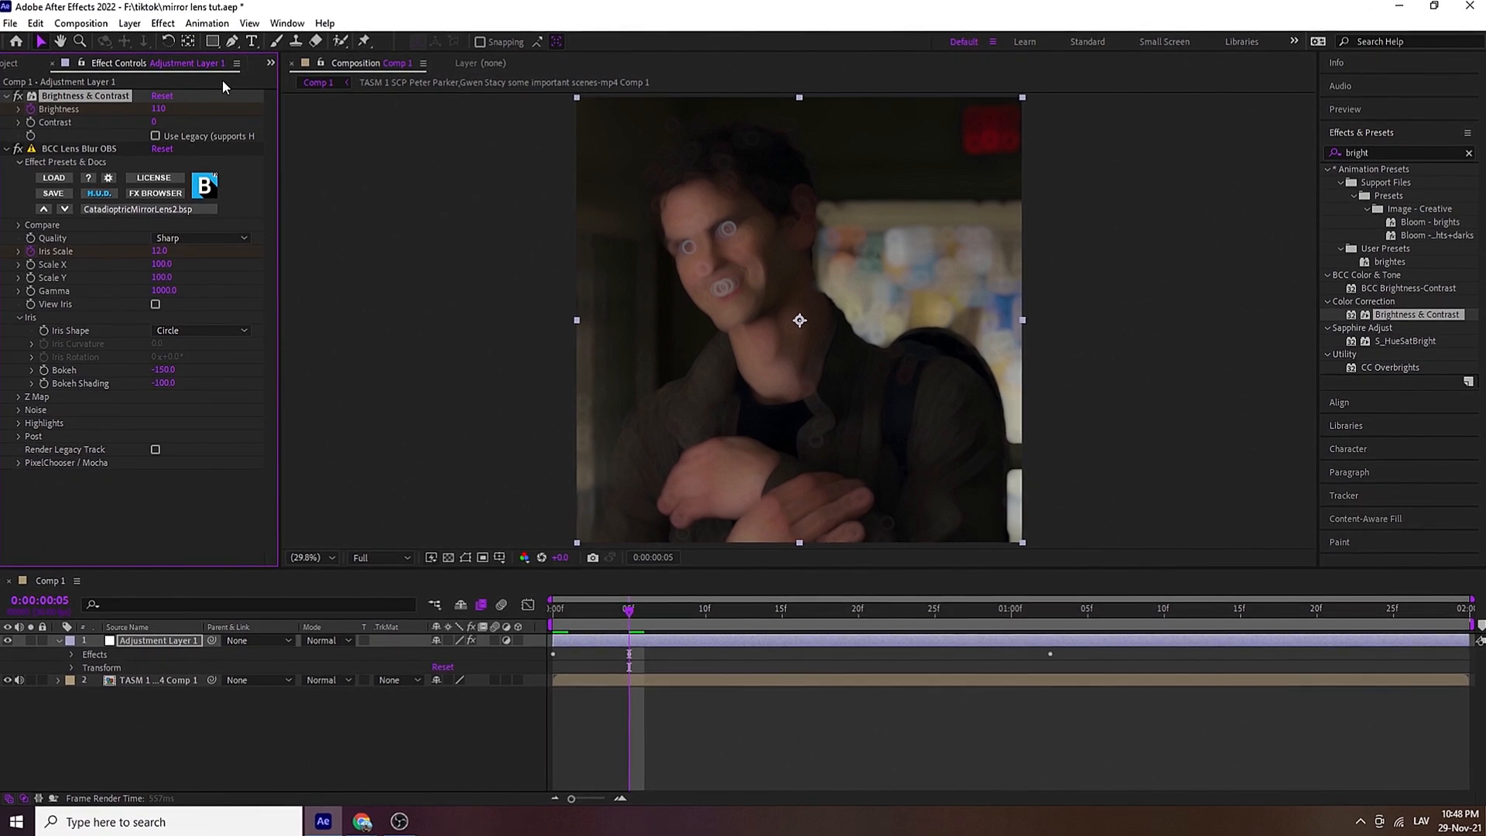
left_click(58, 654)
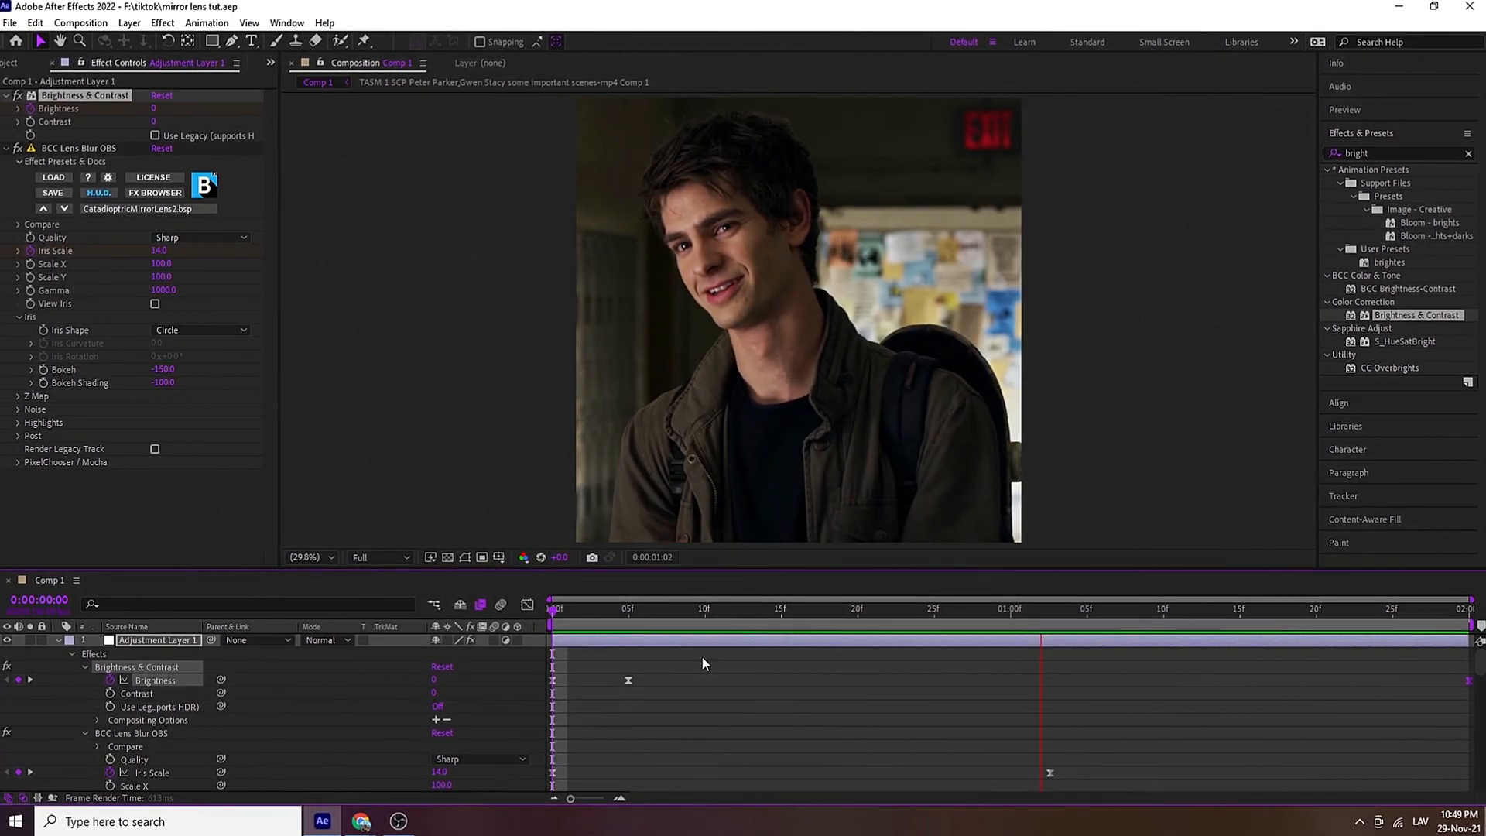
- Create a black solid starting at the current time and add an Opacity keyframe
left_click(128, 23)
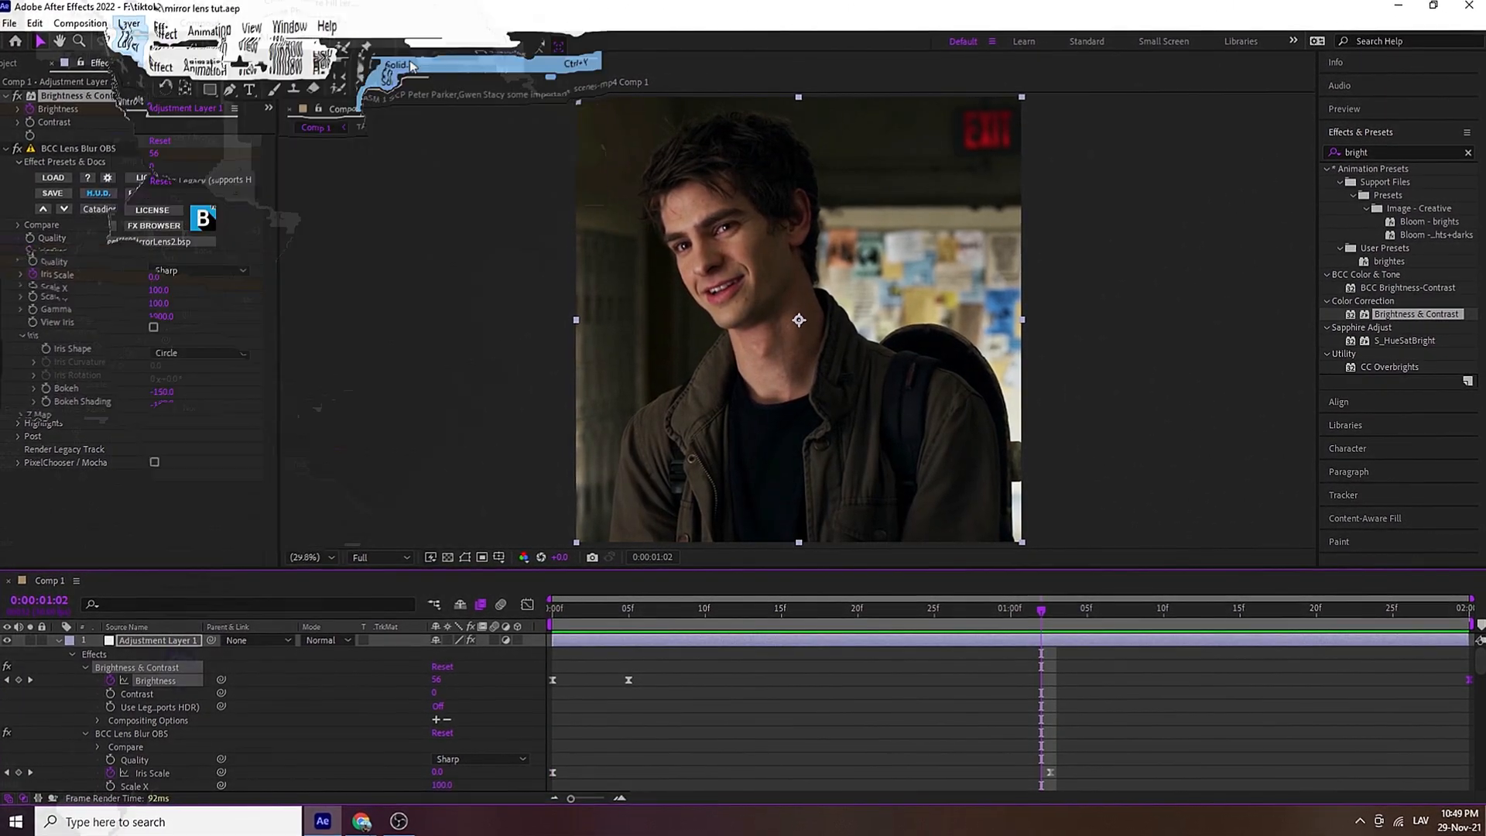
left_click(398, 64)
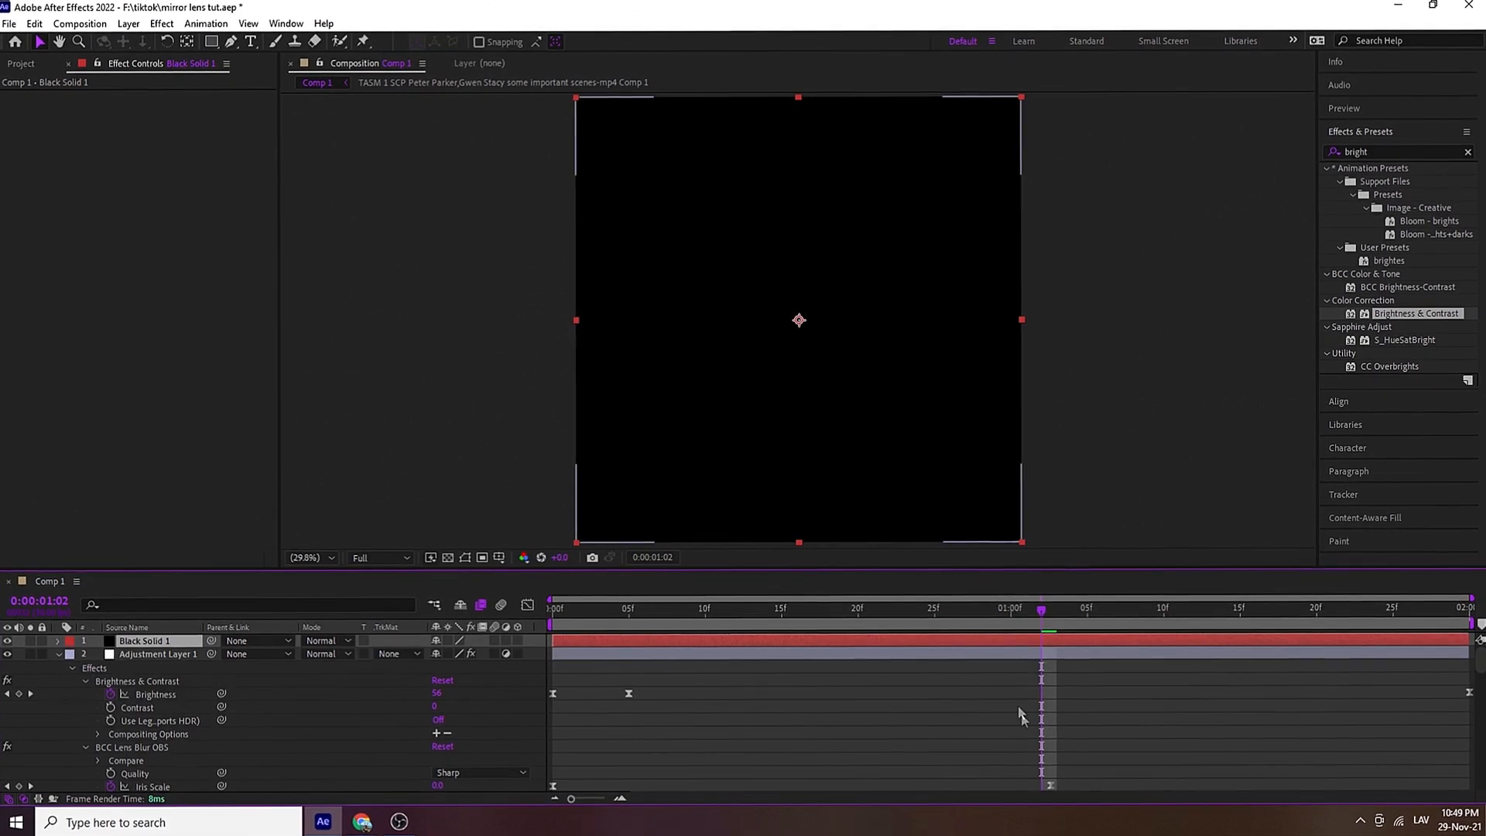
left_click(158, 653)
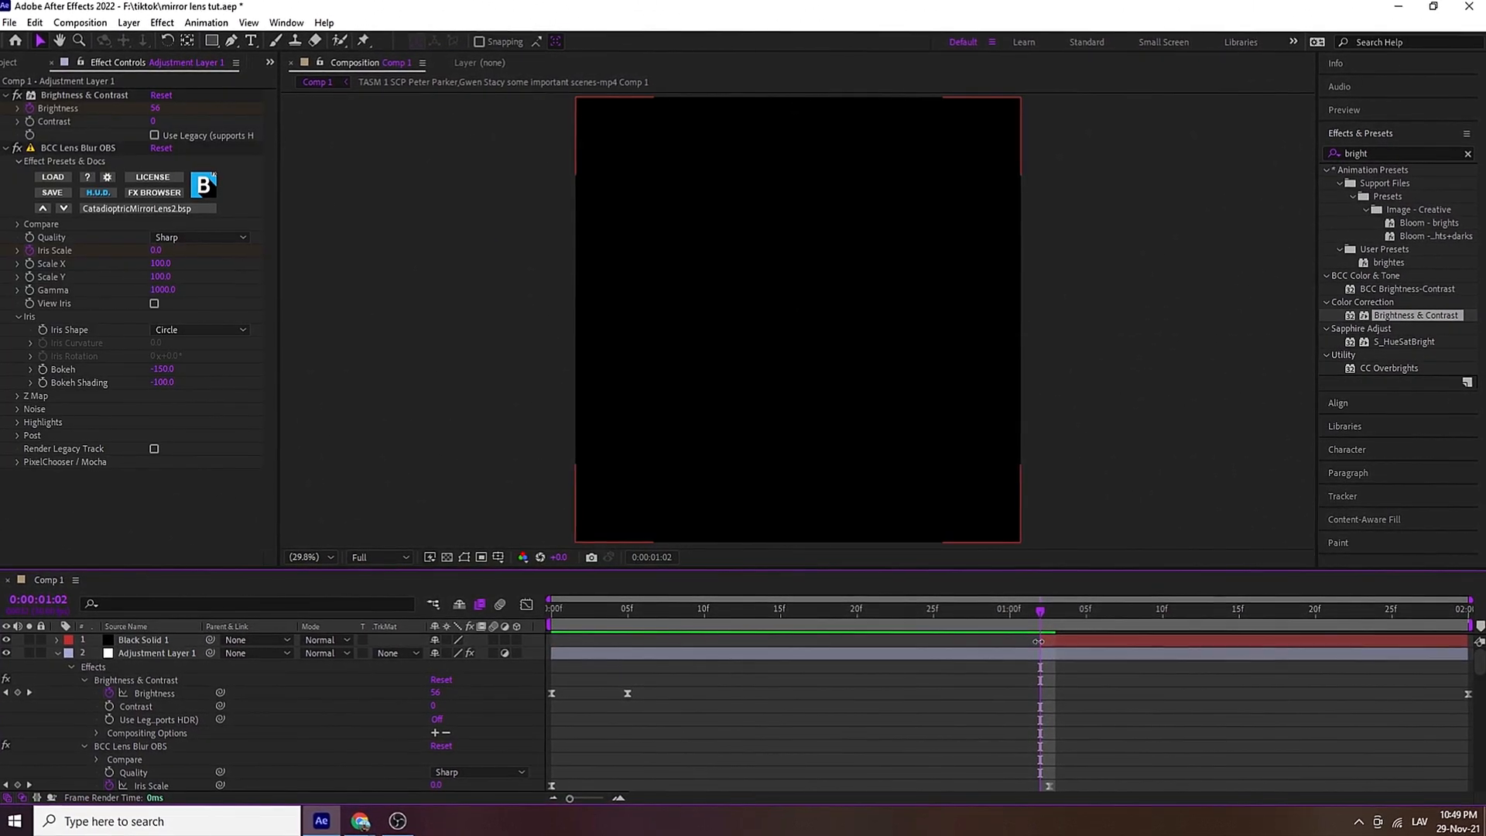
left_click(142, 640)
type("80")
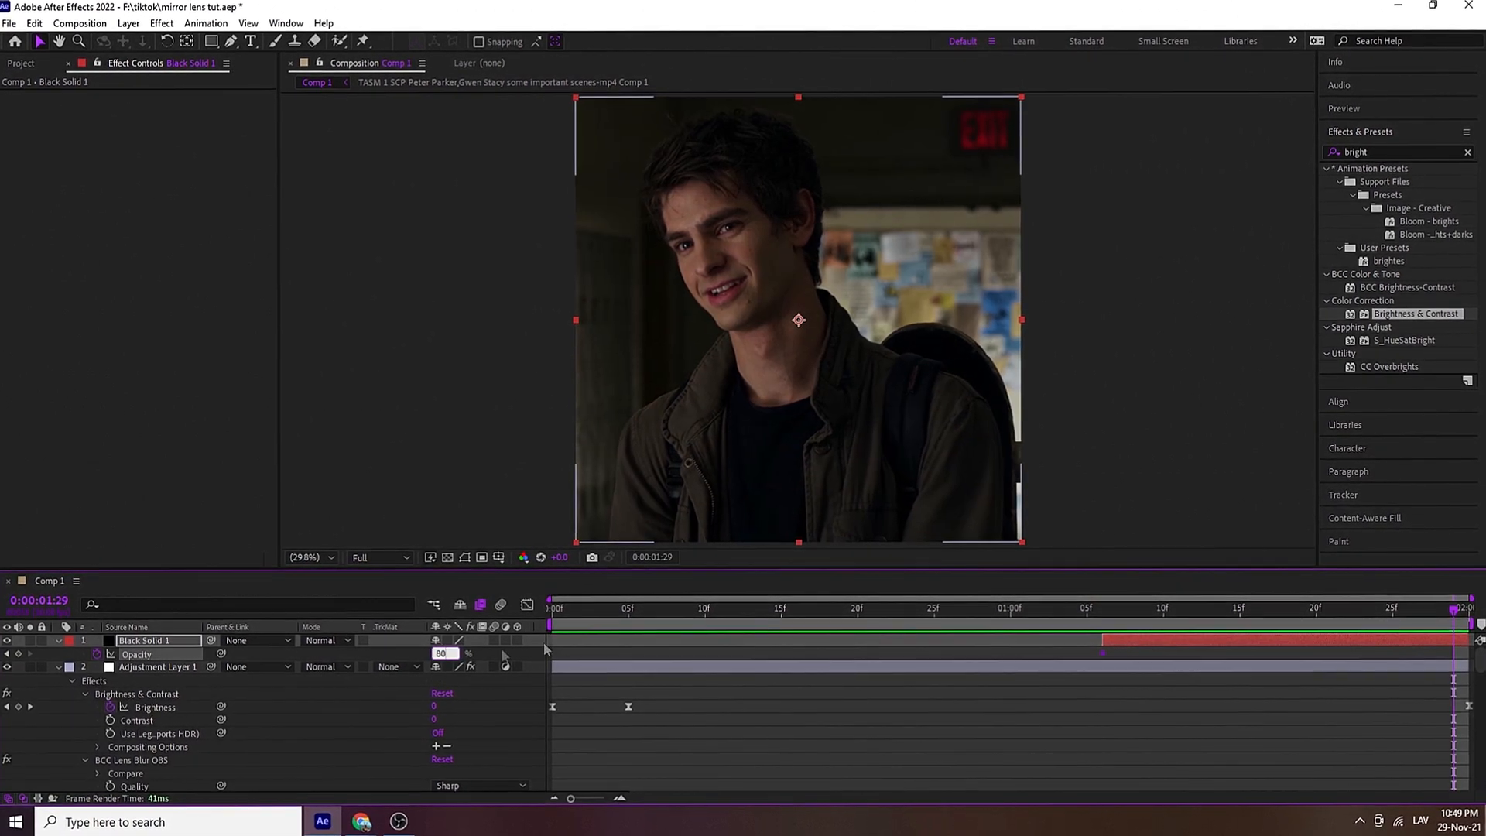
left_click(557, 608)
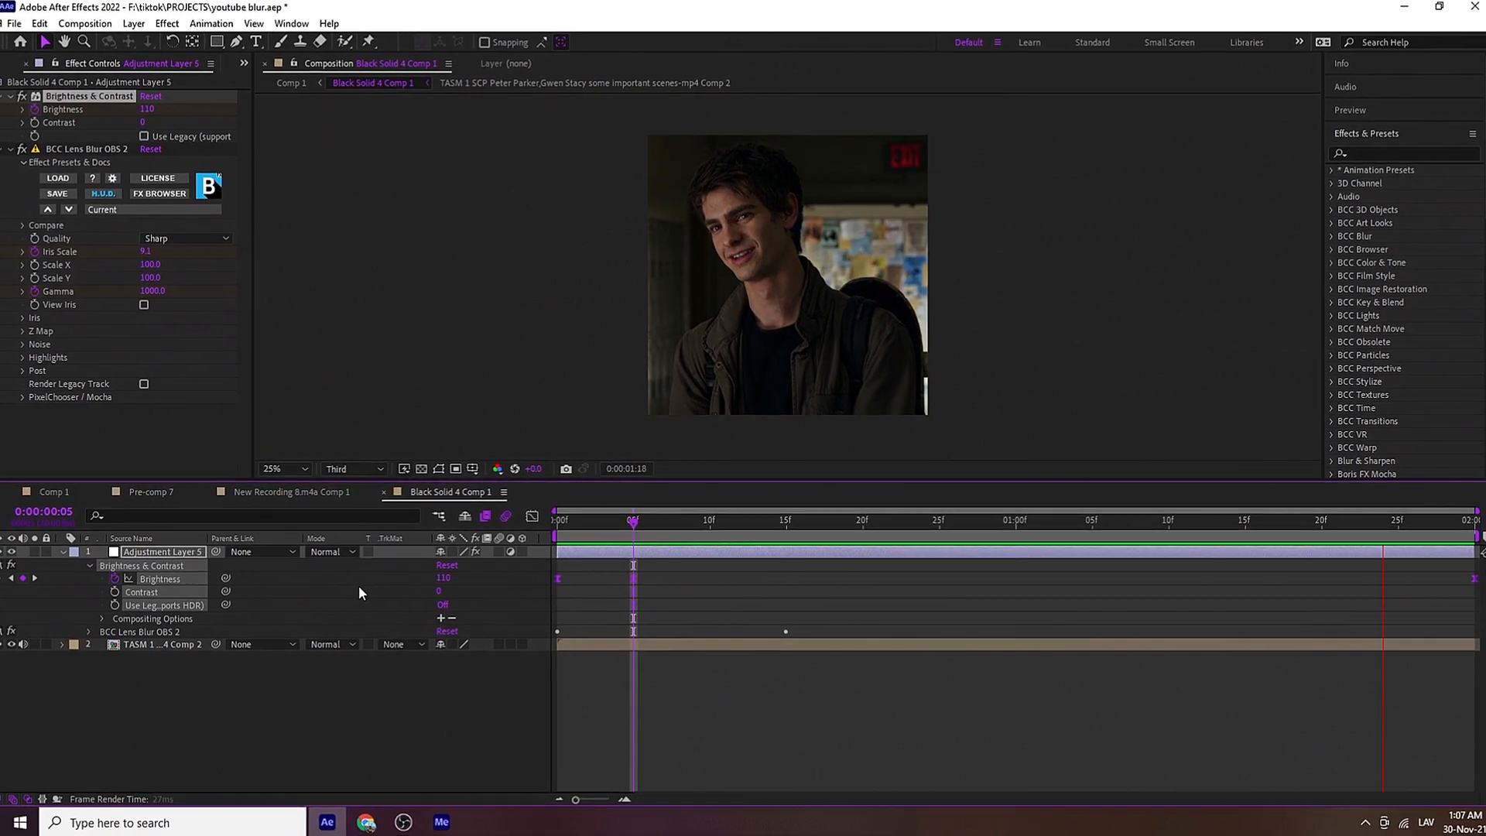
- Choose the HexagonalApertureNormal preset from the BCC Lens Blur preset list
left_click(151, 209)
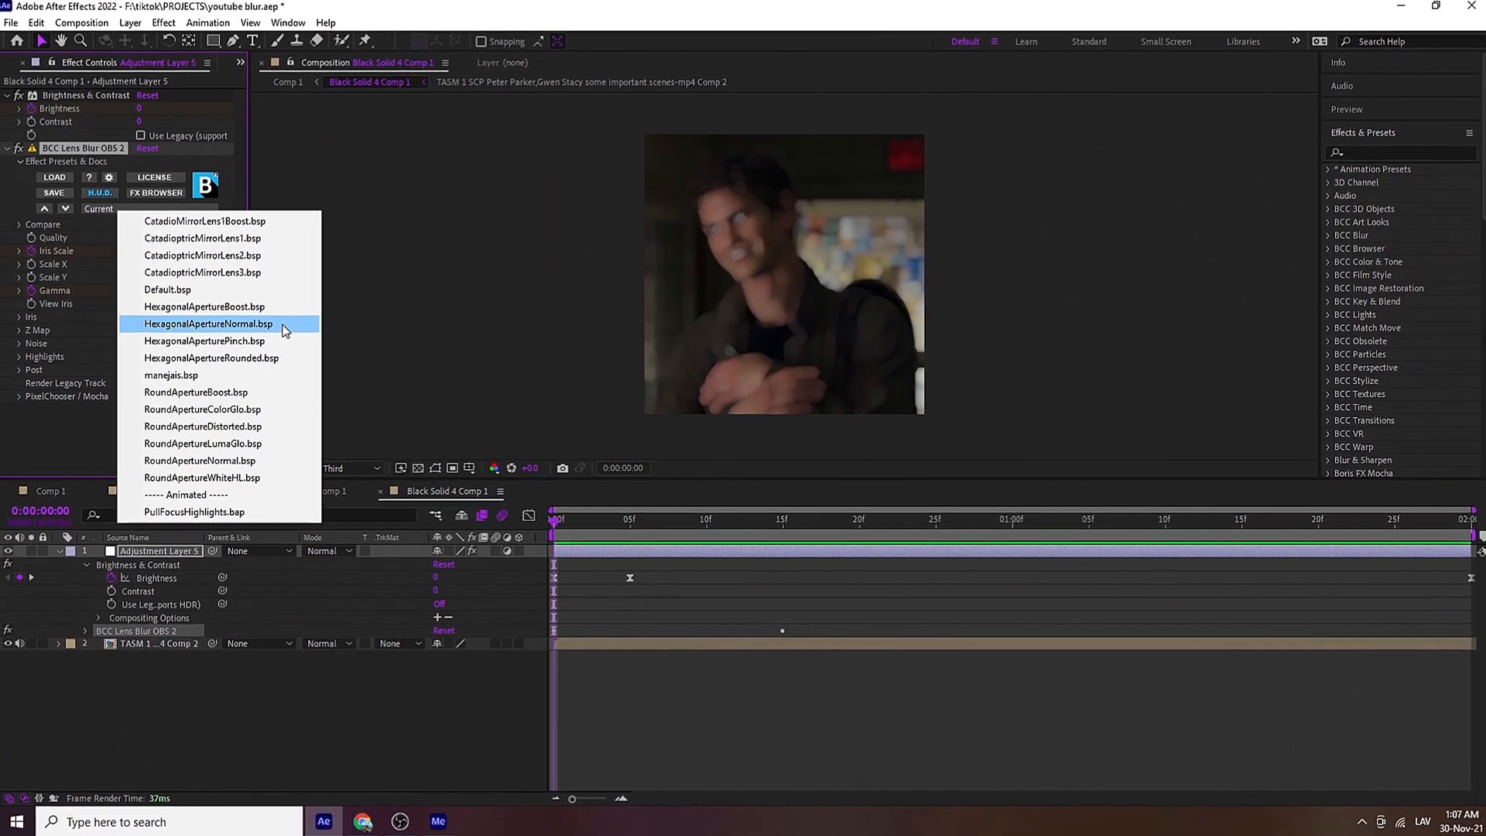
left_click(212, 323)
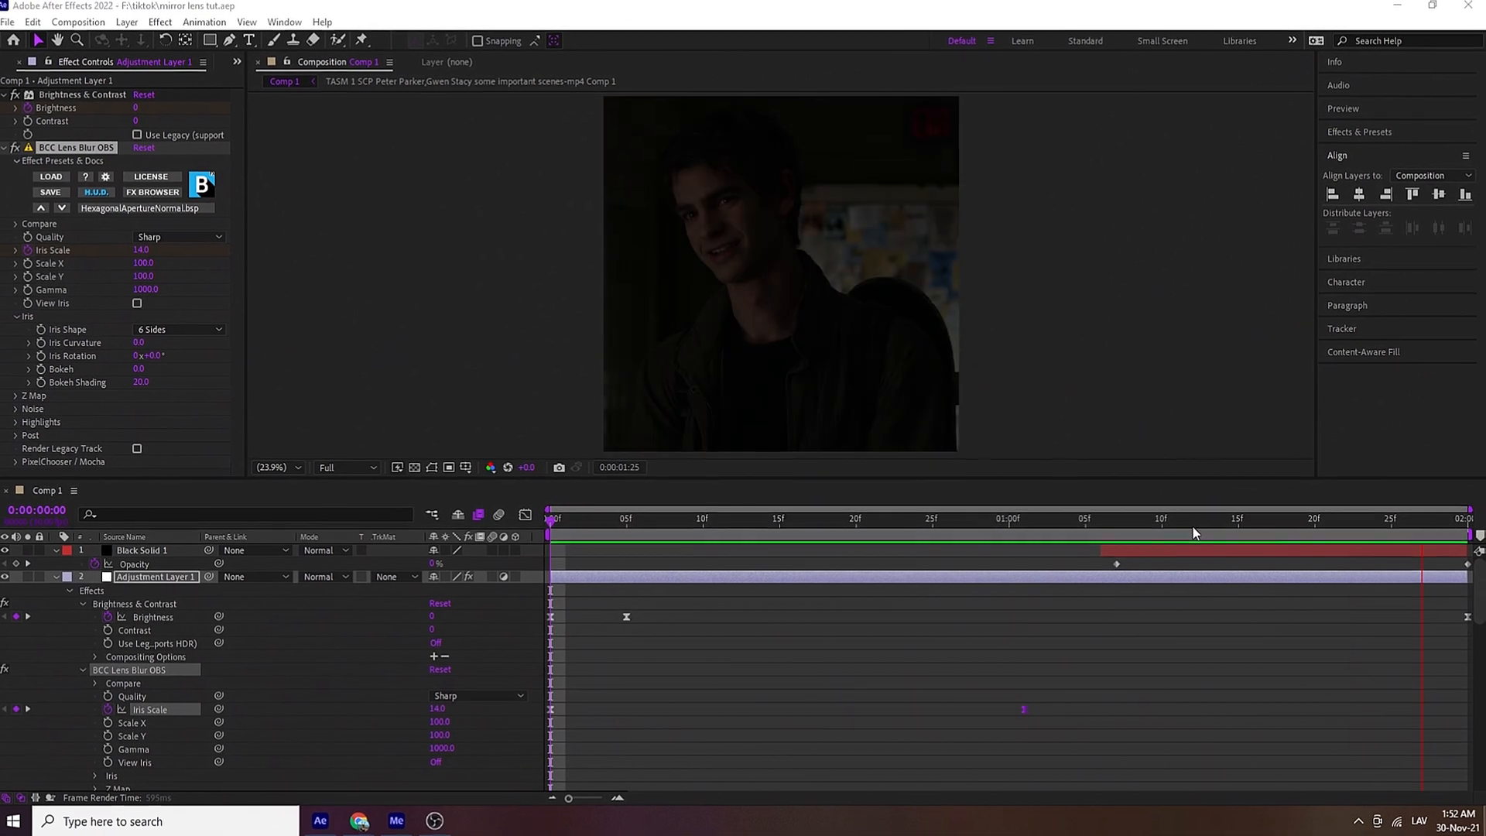
left_click(1175, 518)
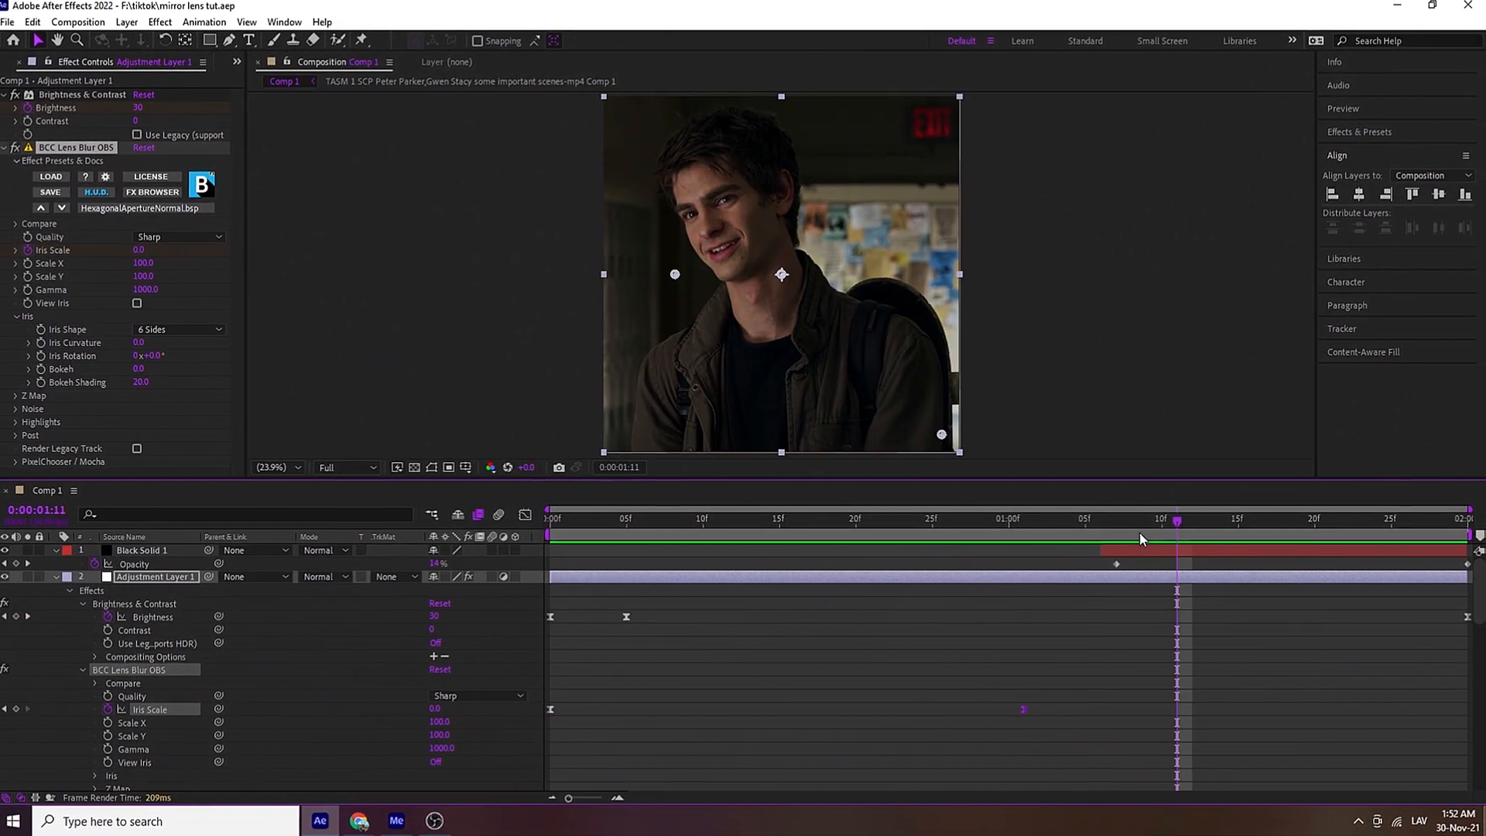
left_click(1115, 520)
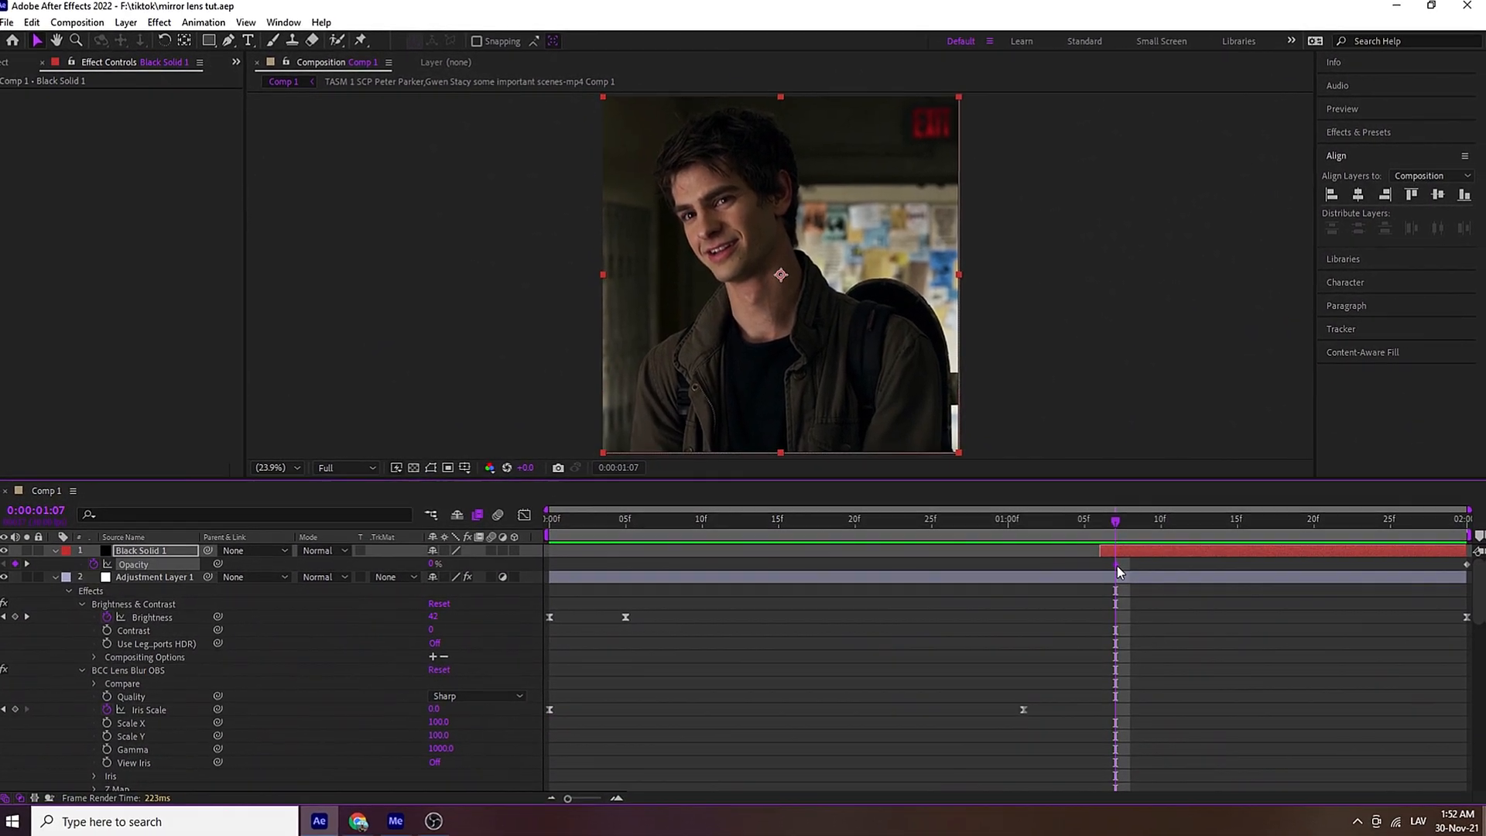